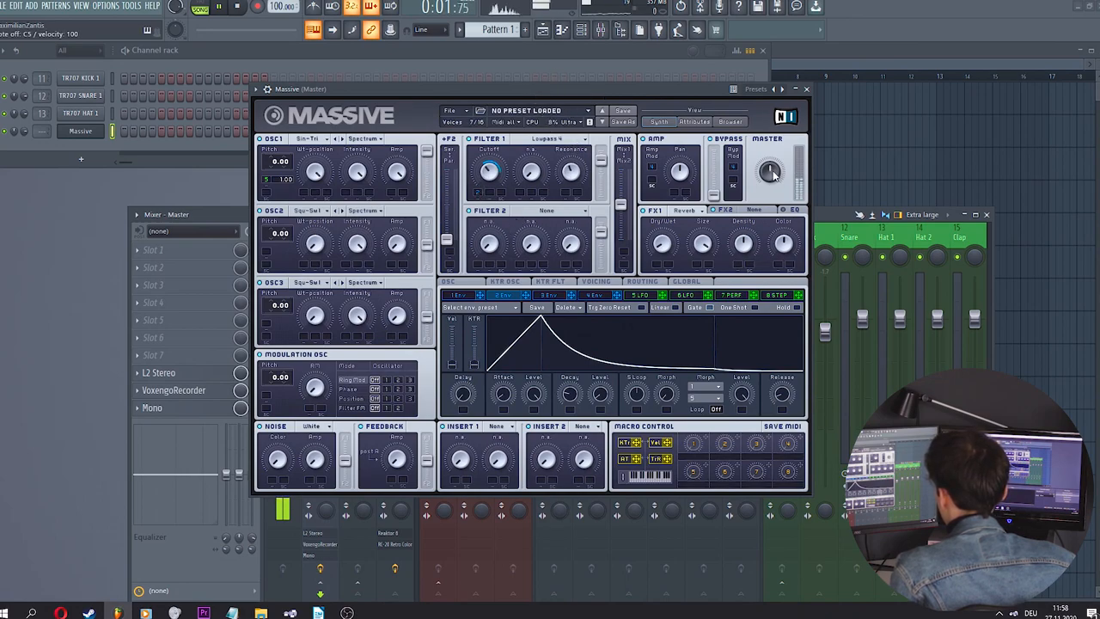
# Close the Massive synth window, leaving the channel rack with its Massive channel visible.
pyautogui.click(806, 89)
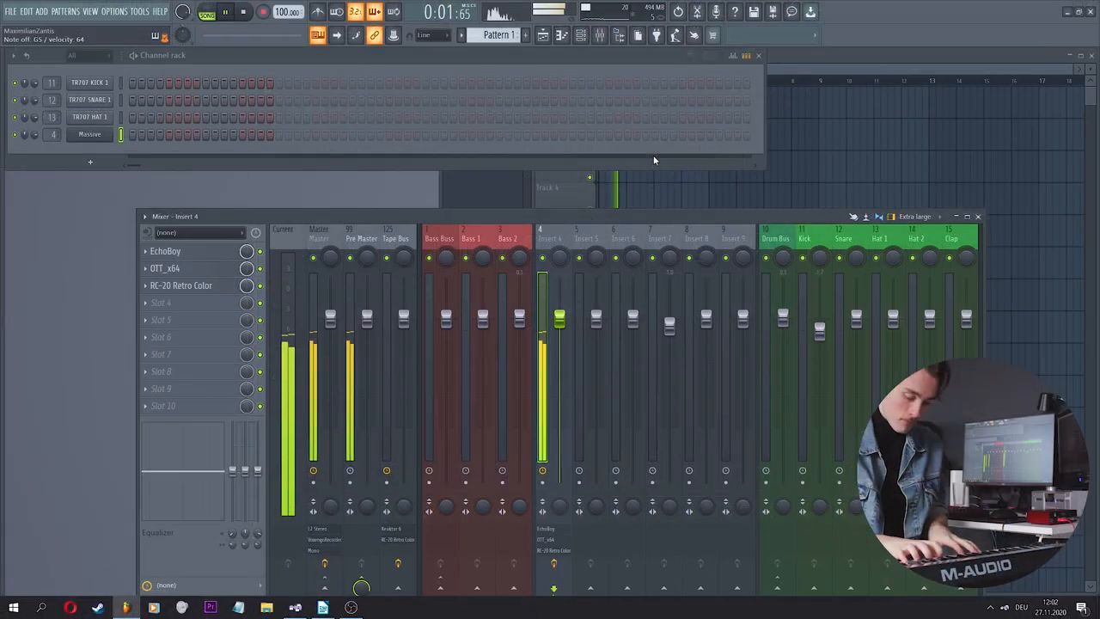